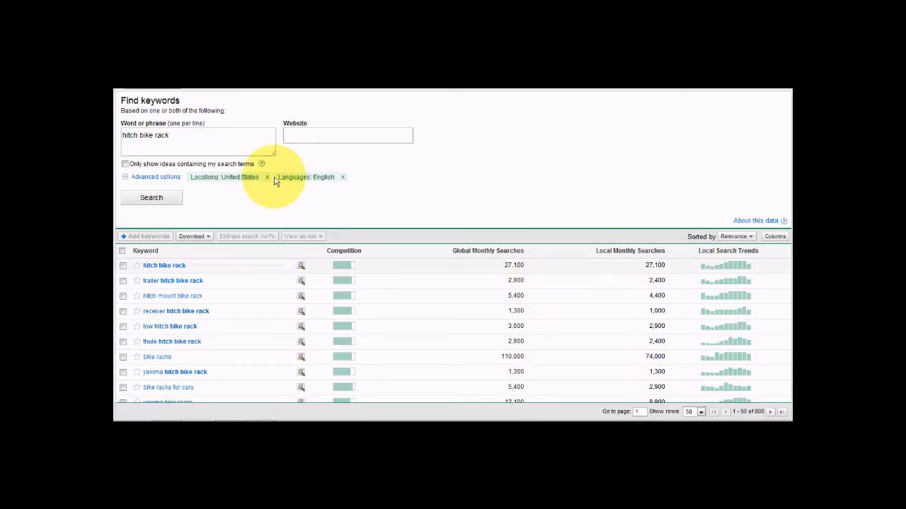
pyautogui.moveTo(207, 144)
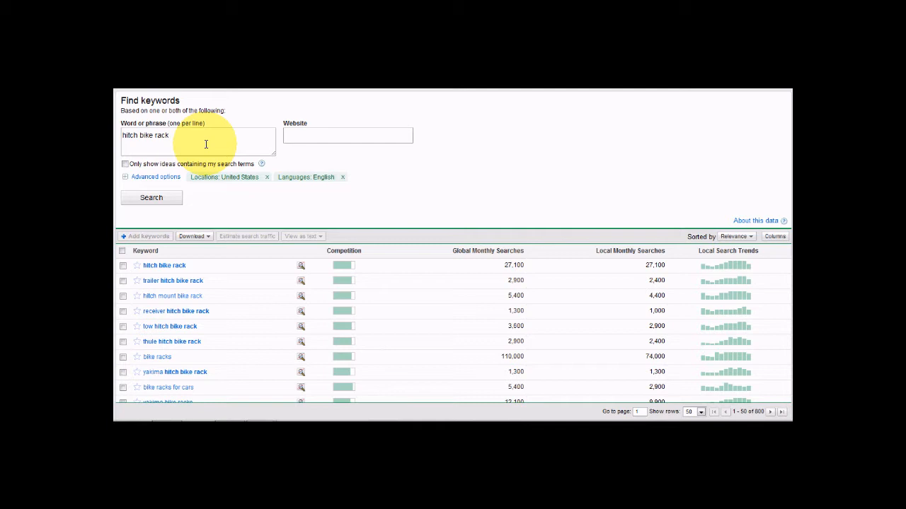
# - Select the 'hitch bike rack' search phrase in the keyword tool results
pyautogui.tripleClick(145, 136)
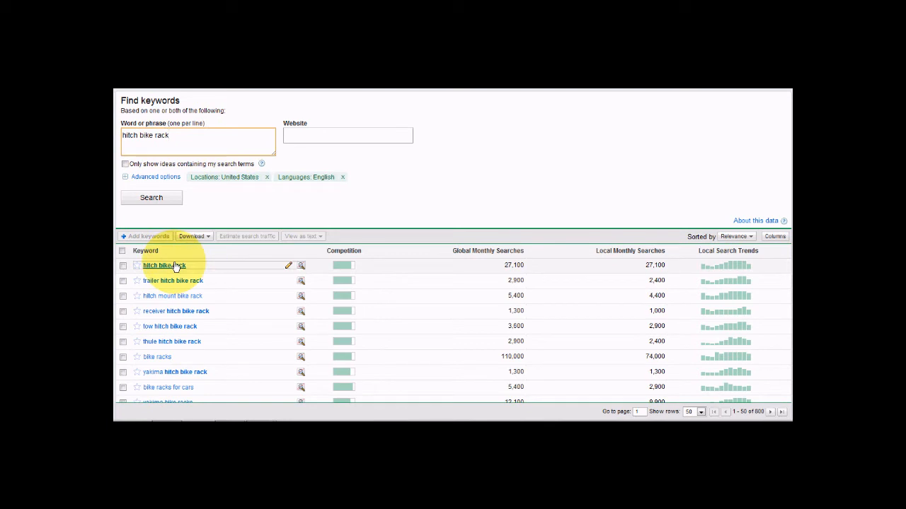
pyautogui.moveTo(162, 287)
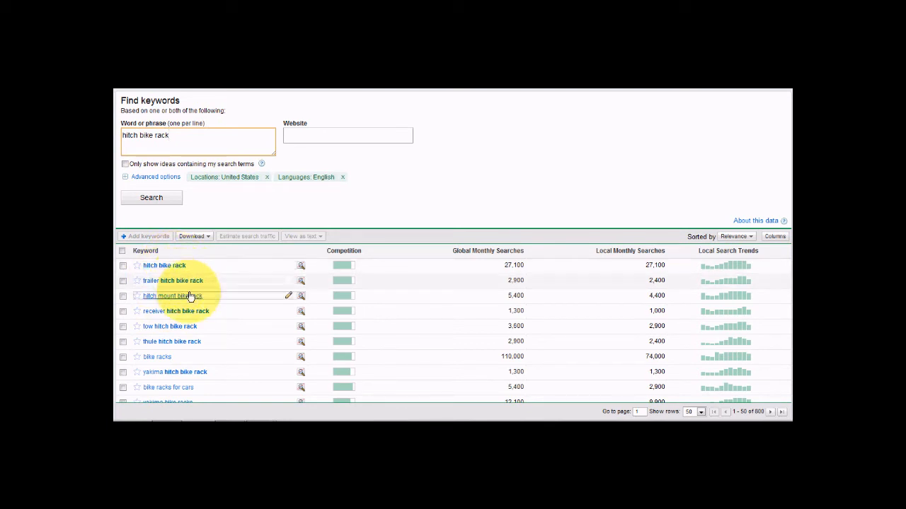
pyautogui.moveTo(197, 315)
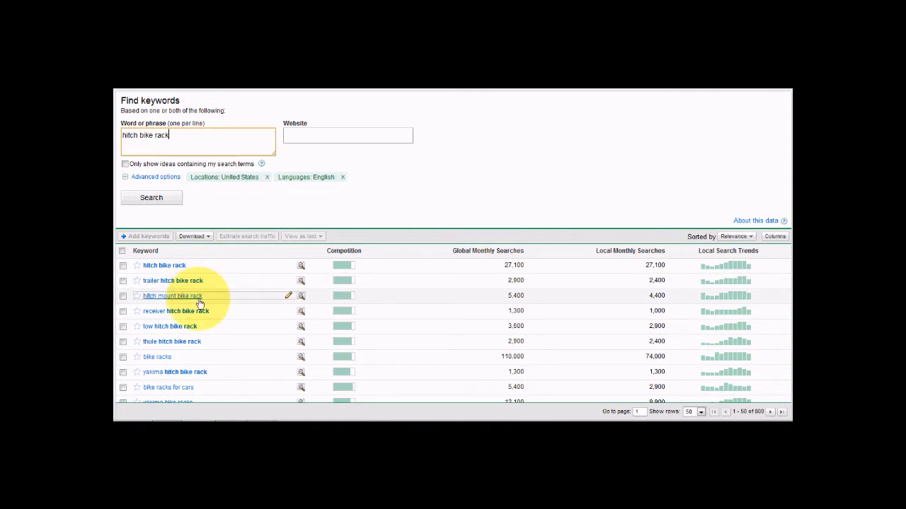
pyautogui.moveTo(192, 289)
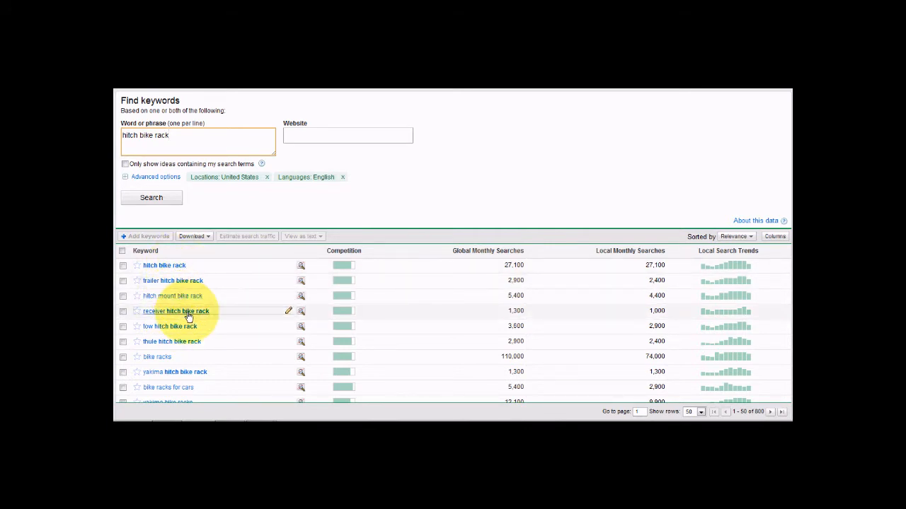
pyautogui.moveTo(165, 266)
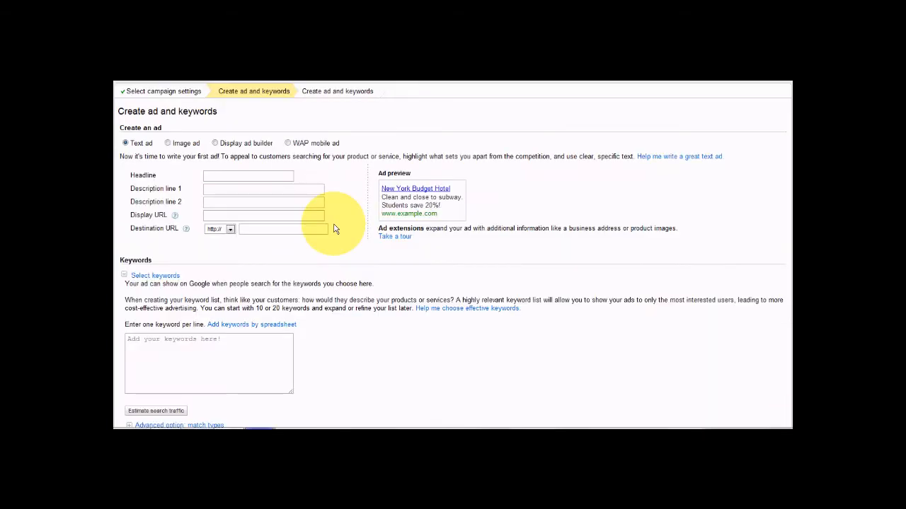
# - Enter the headline {Keyword:Hitch Mounted Bike Rack} so it inserts the matched keyword
pyautogui.click(248, 176)
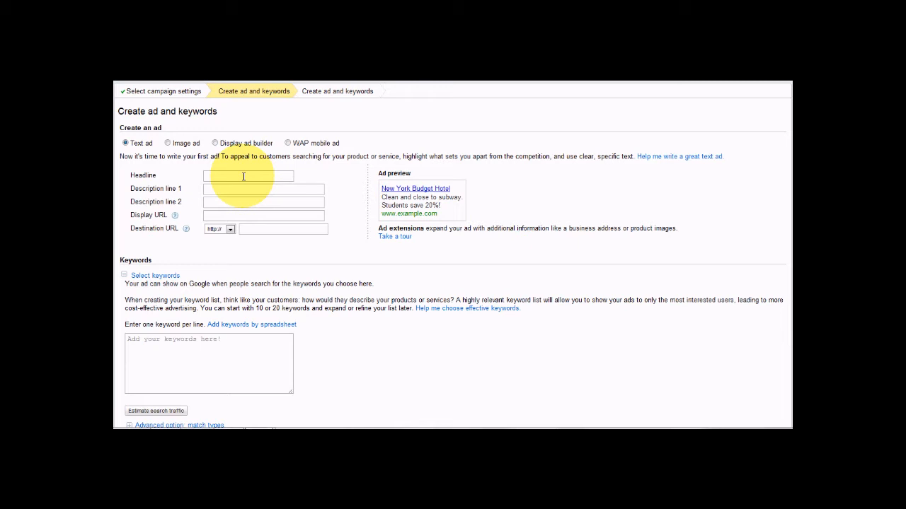
pyautogui.click(248, 175)
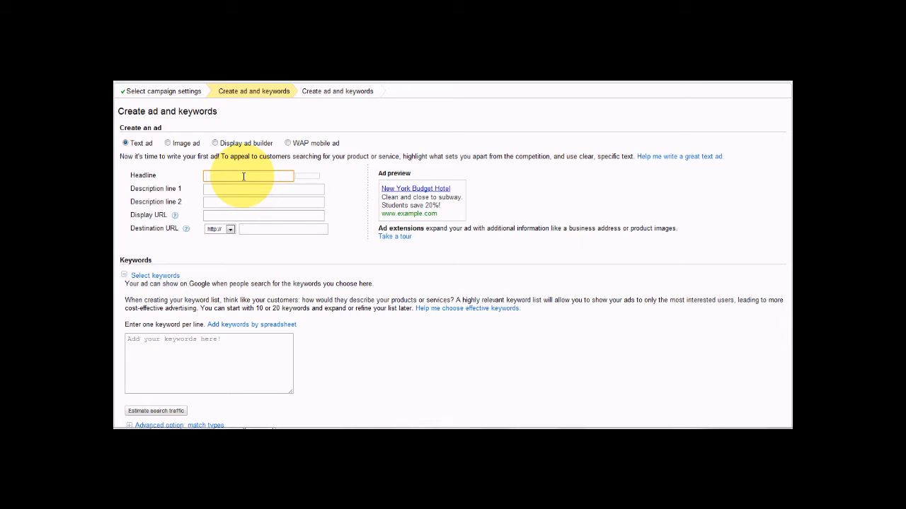
pyautogui.click(248, 175)
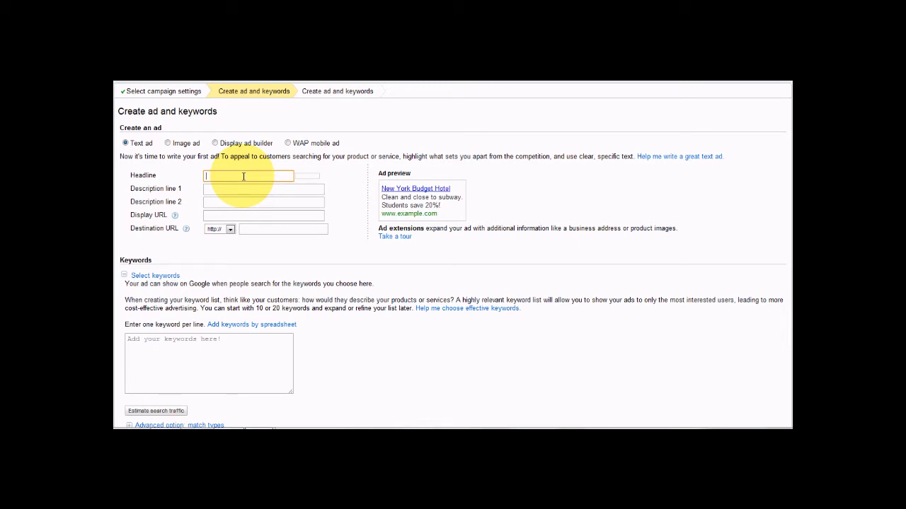
pyautogui.write('d')
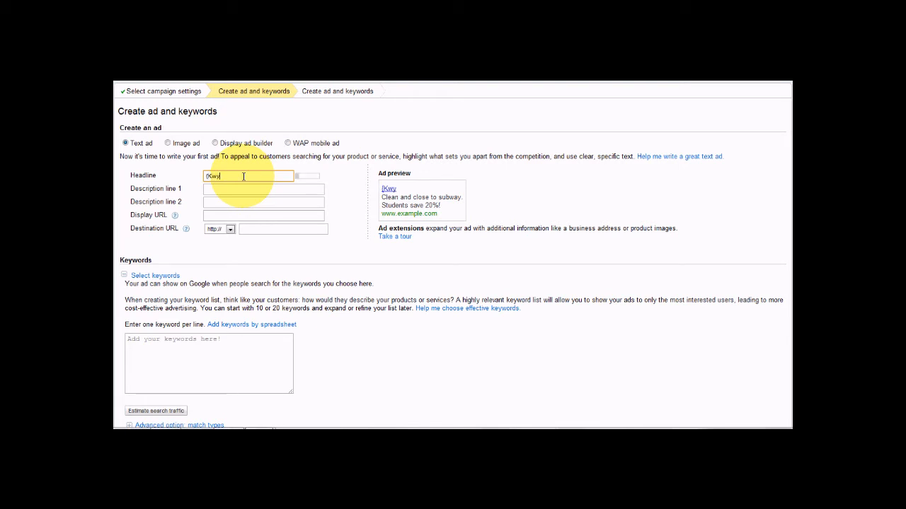
pyautogui.write('eyword}')
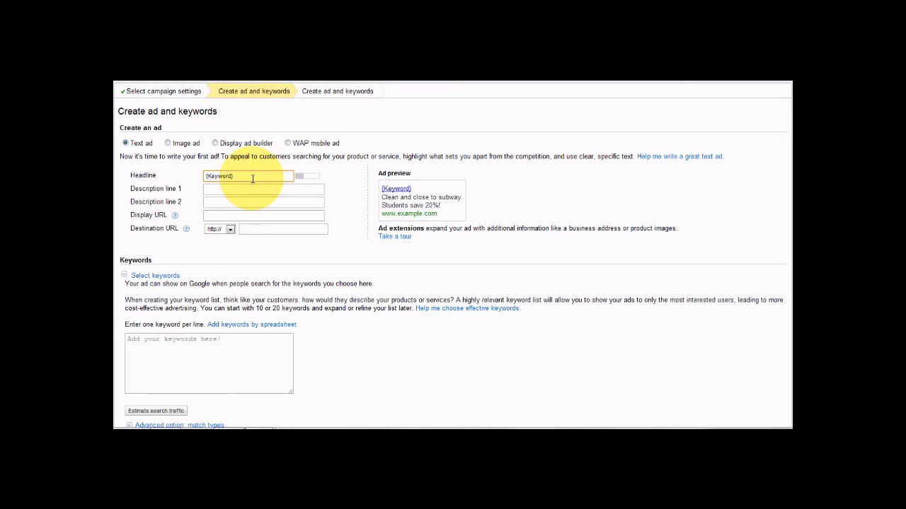
pyautogui.moveTo(351, 195)
pyautogui.write(':')
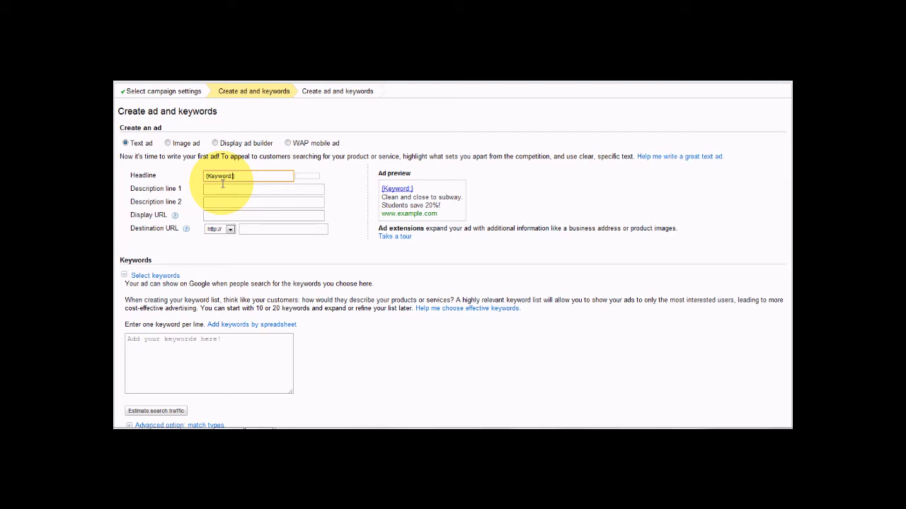
pyautogui.write('Hitch Mounted Bike Rack')
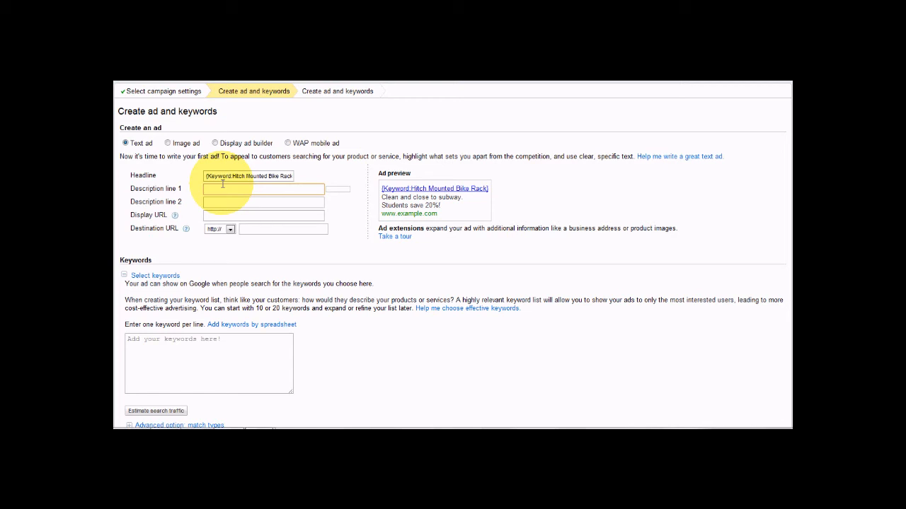
# - Fill Description line 1 with 'Hitch Bike Rack 200lb Weight Limit'
pyautogui.write('Hitch Bike Rackj')
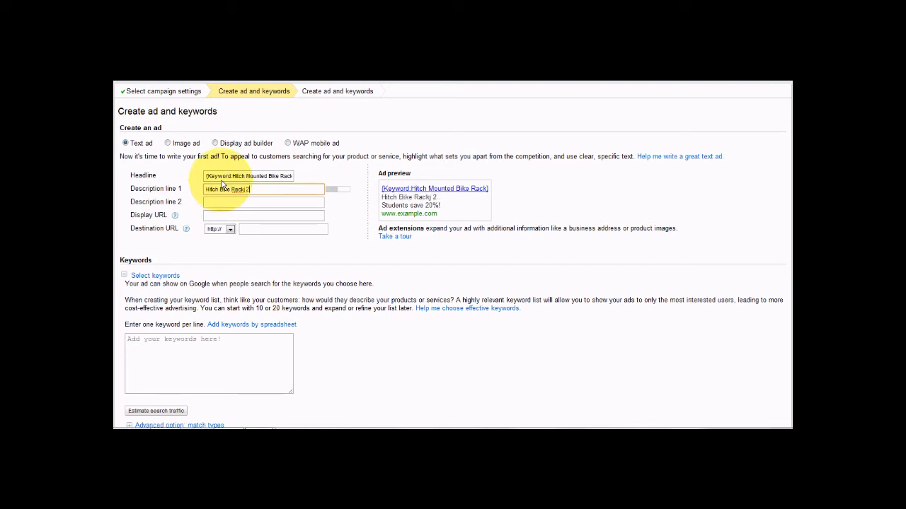
pyautogui.write('200lb Limit')
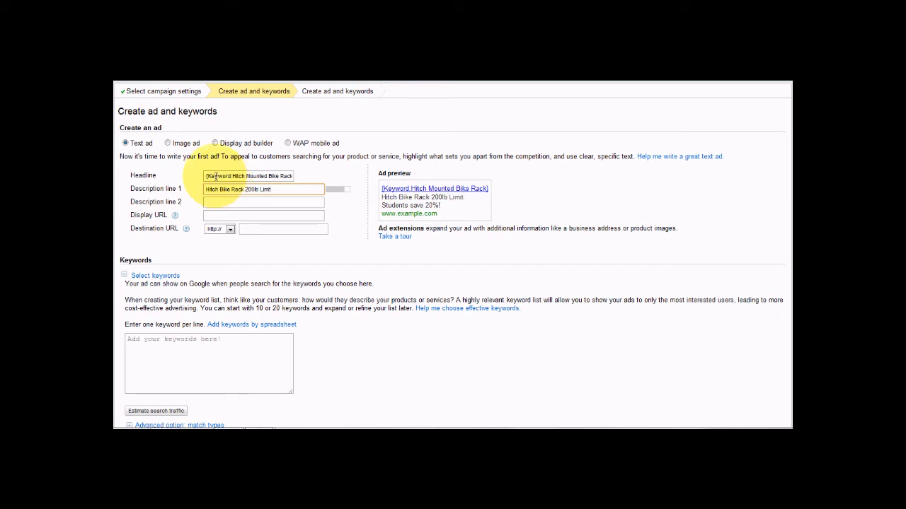
pyautogui.write('Weight')
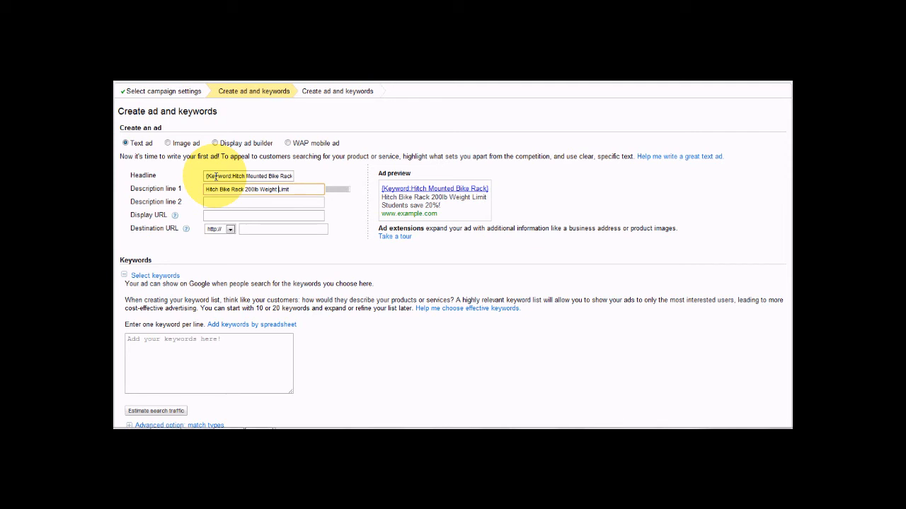
# - Fill Description line 2 with 'Guaranteed Lowest Price Online'
pyautogui.click(263, 201)
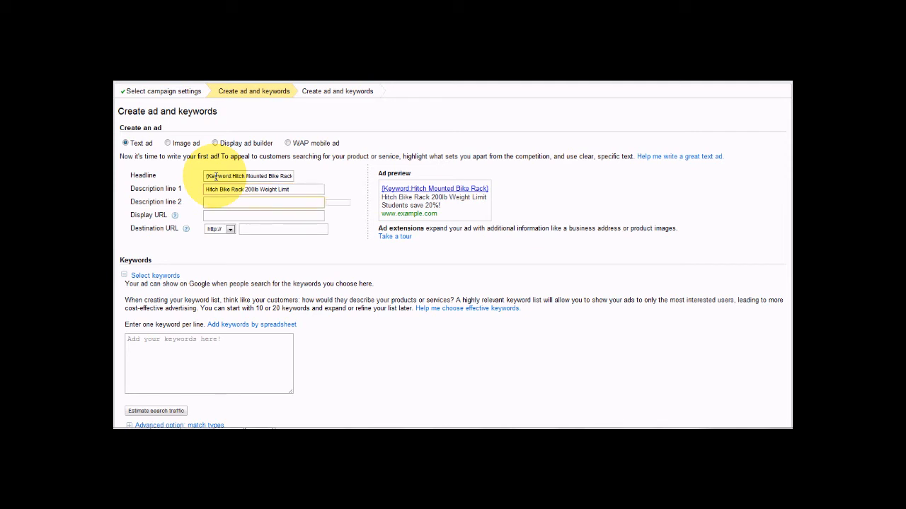
pyautogui.click(263, 201)
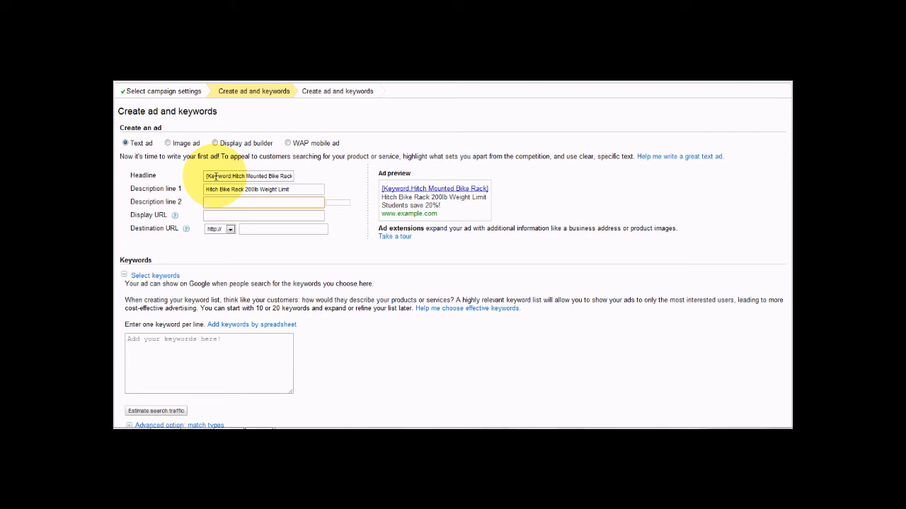
pyautogui.write('Gauren')
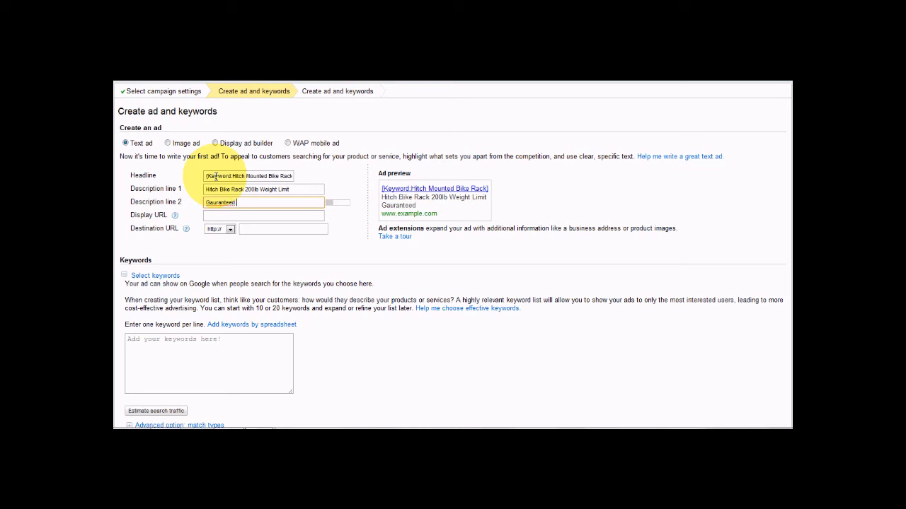
pyautogui.write('Lowest Price Online')
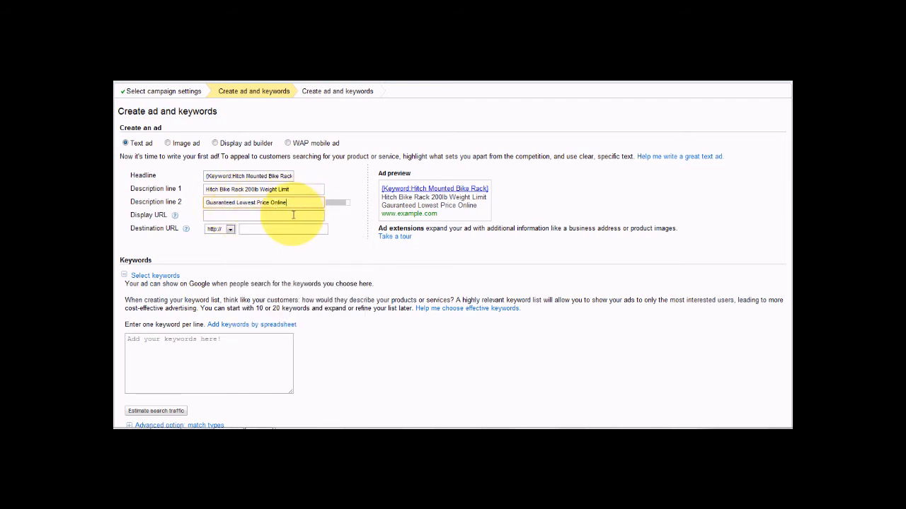
pyautogui.click(263, 215)
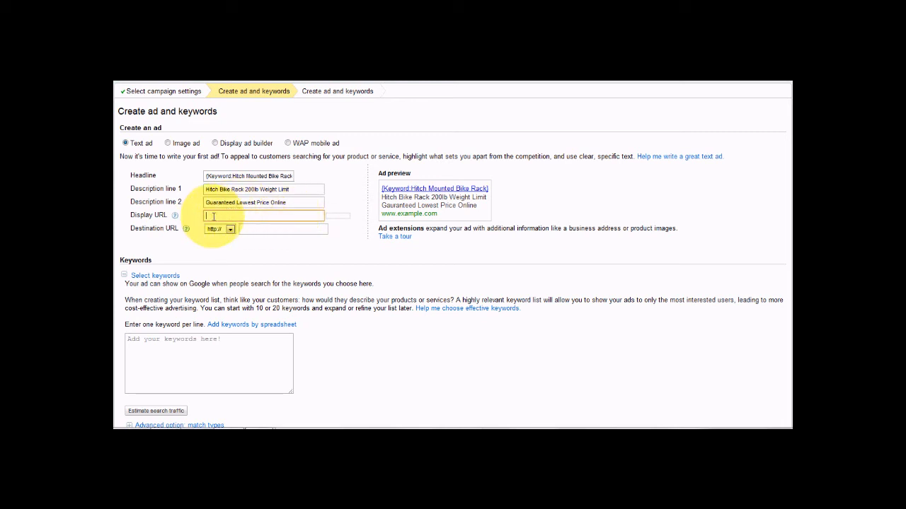
pyautogui.click(283, 229)
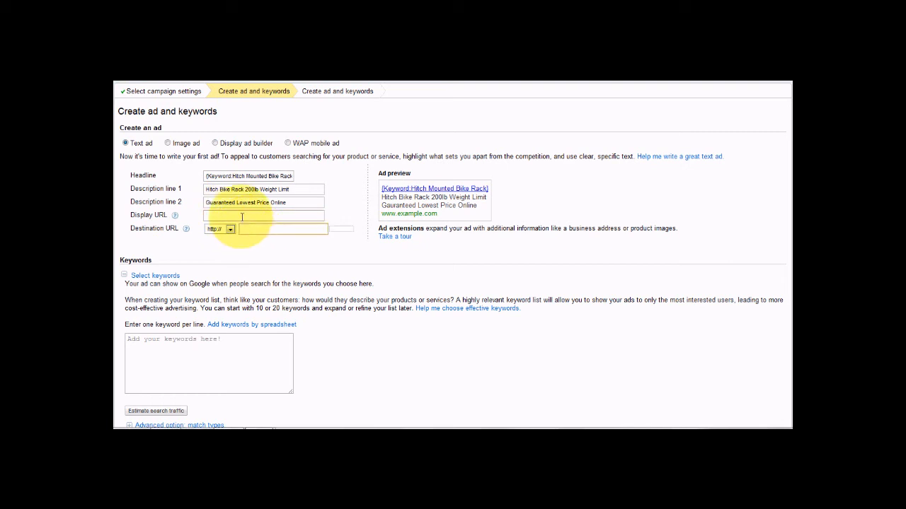
pyautogui.click(263, 215)
pyautogui.write('www.domain.com')
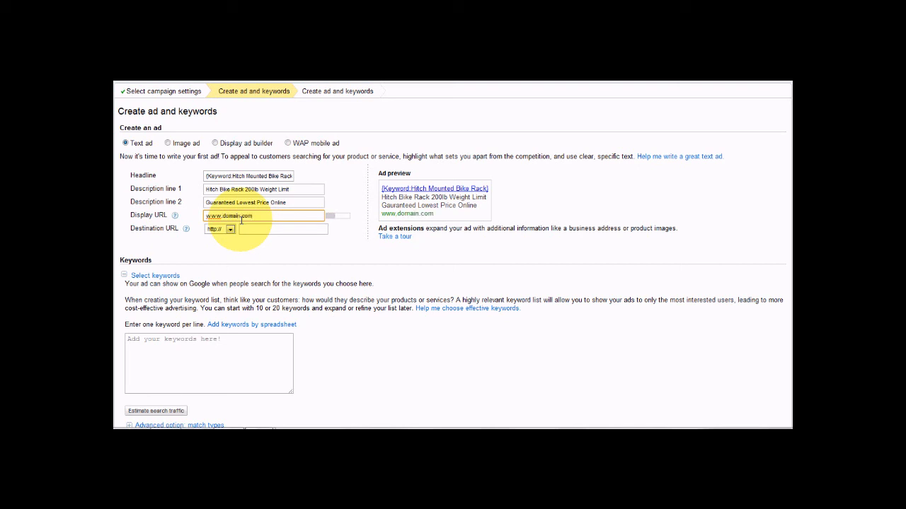
pyautogui.write('/')
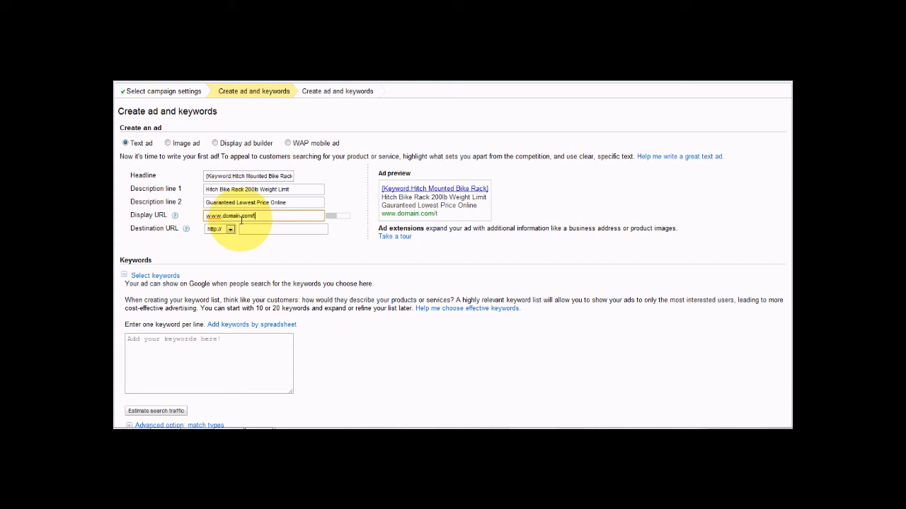
pyautogui.write('testes')
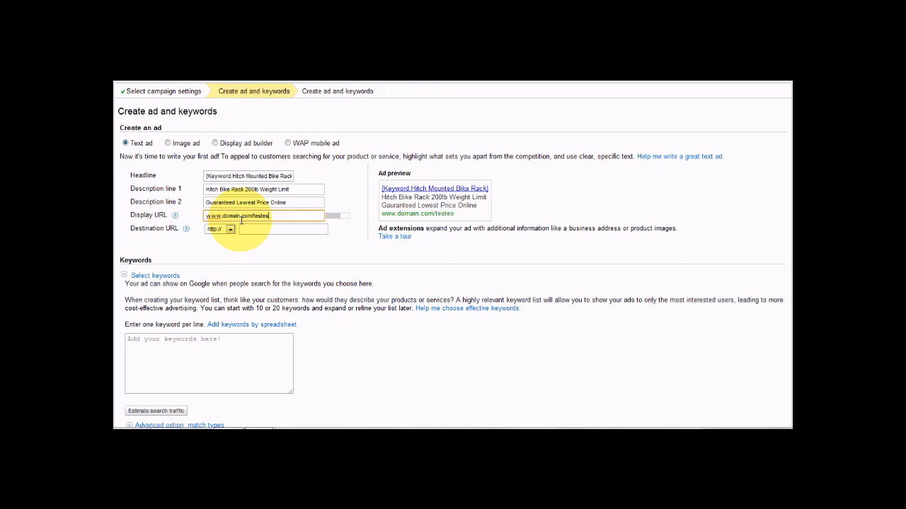
pyautogui.press('Backspace')
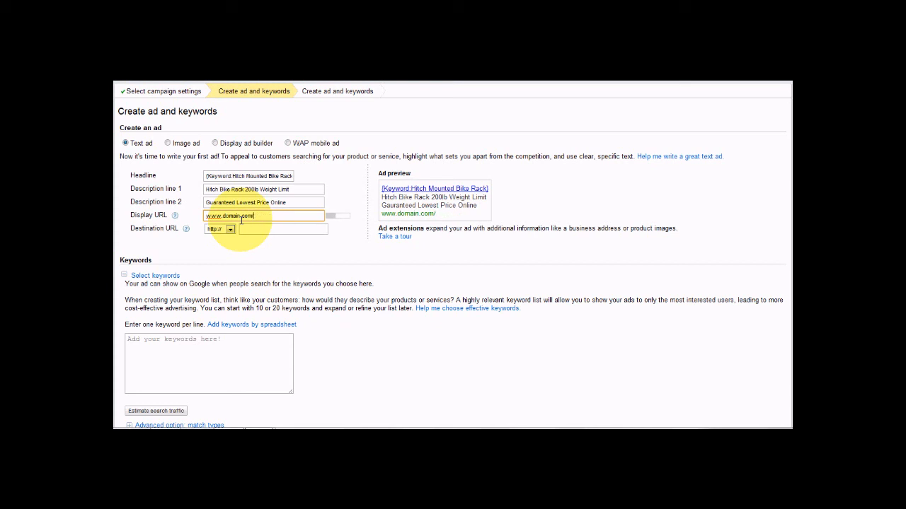
pyautogui.write('/hitchbikera')
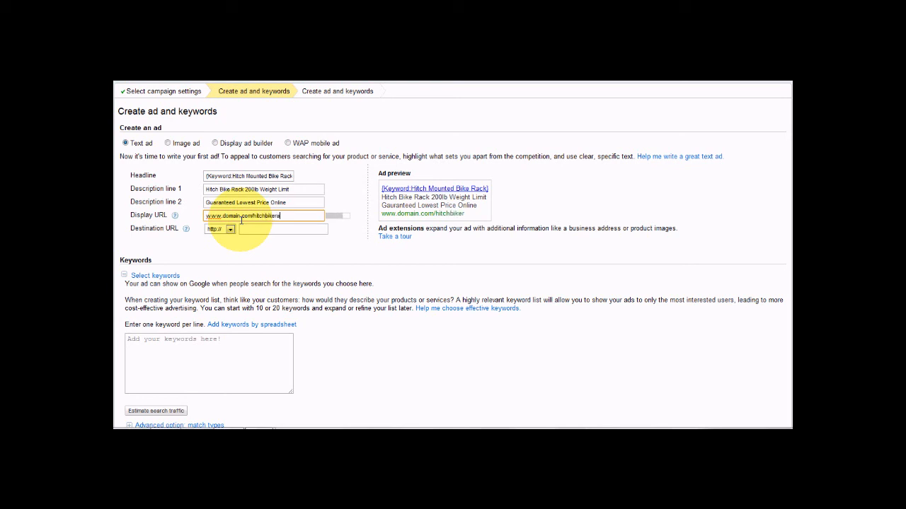
pyautogui.doubleClick(272, 215)
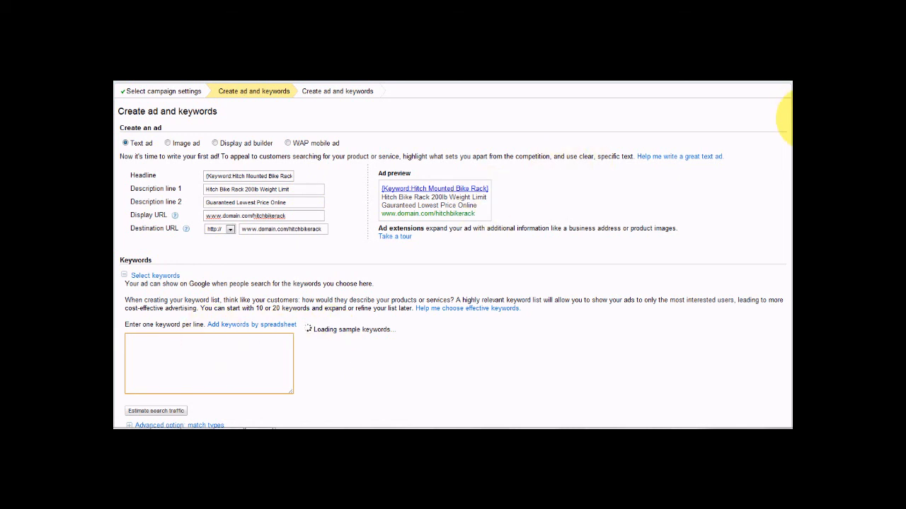
# - Reach the Bids (Max. CPC) section and focus the Default bid box
pyautogui.scroll(-3)
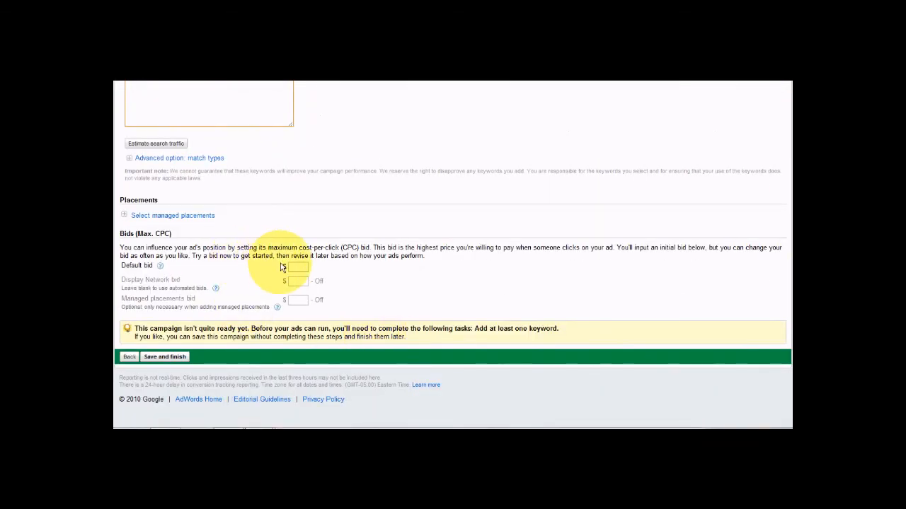
pyautogui.click(297, 266)
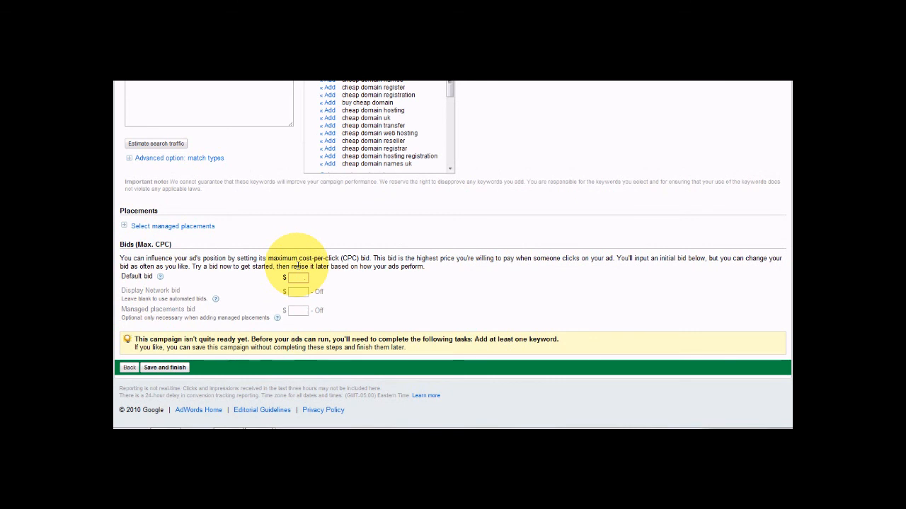
pyautogui.click(300, 277)
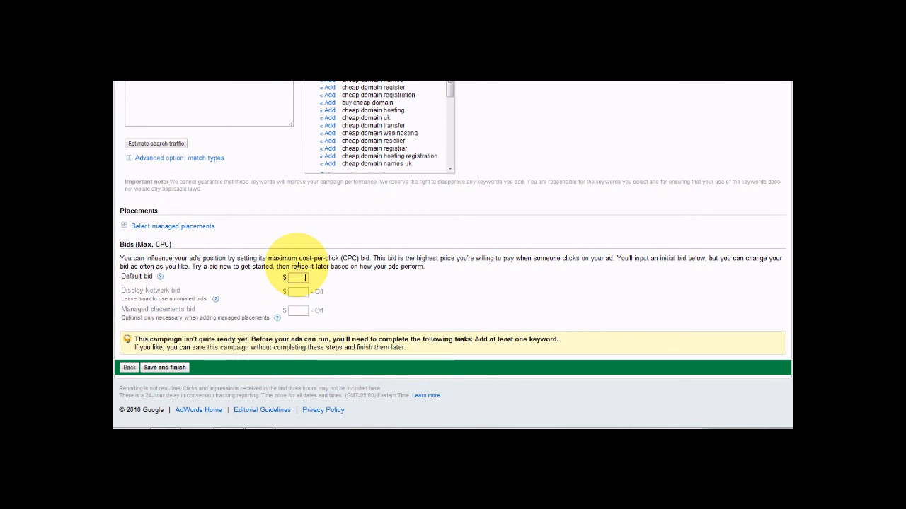